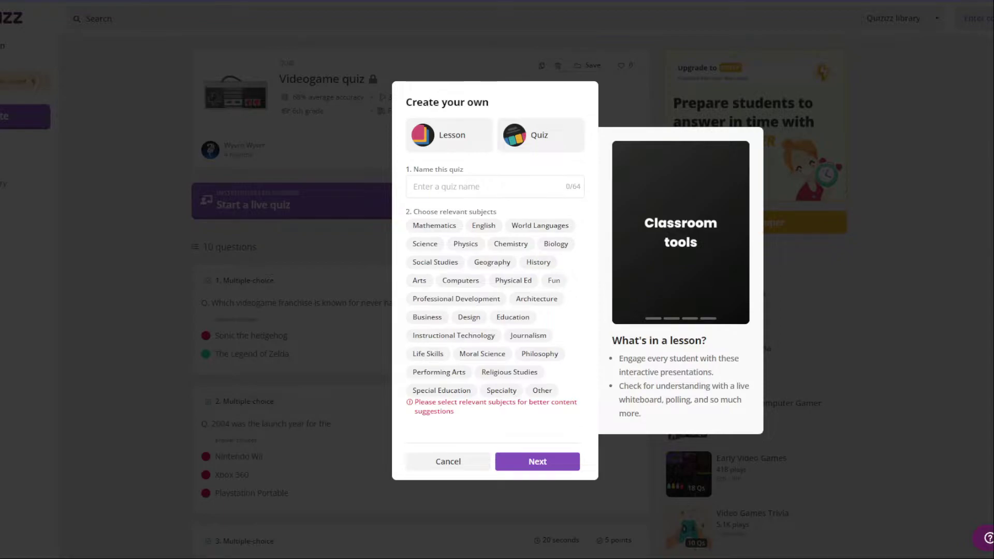
# - Tag the new quiz with the Fun, History and Education subject chips
pyautogui.click(553, 280)
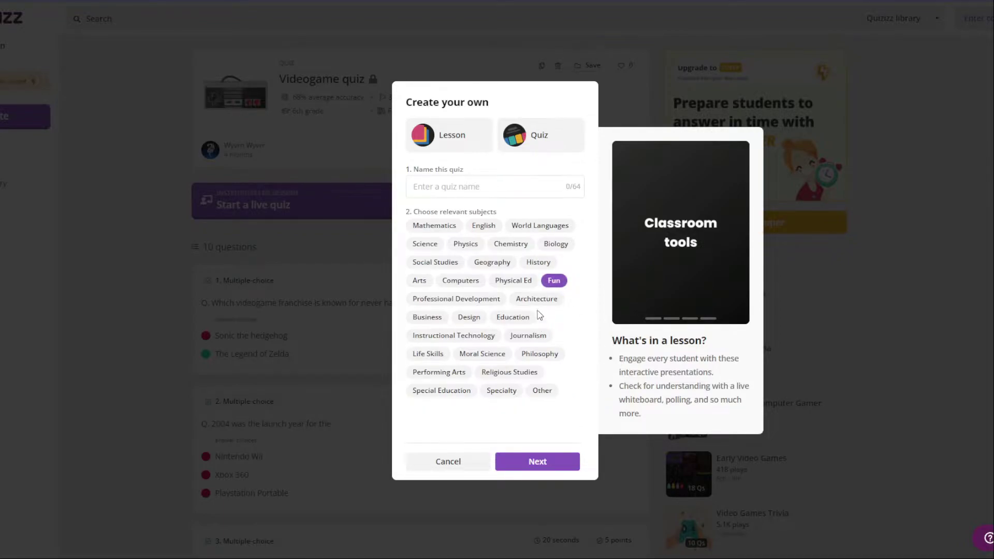
pyautogui.moveTo(540, 264)
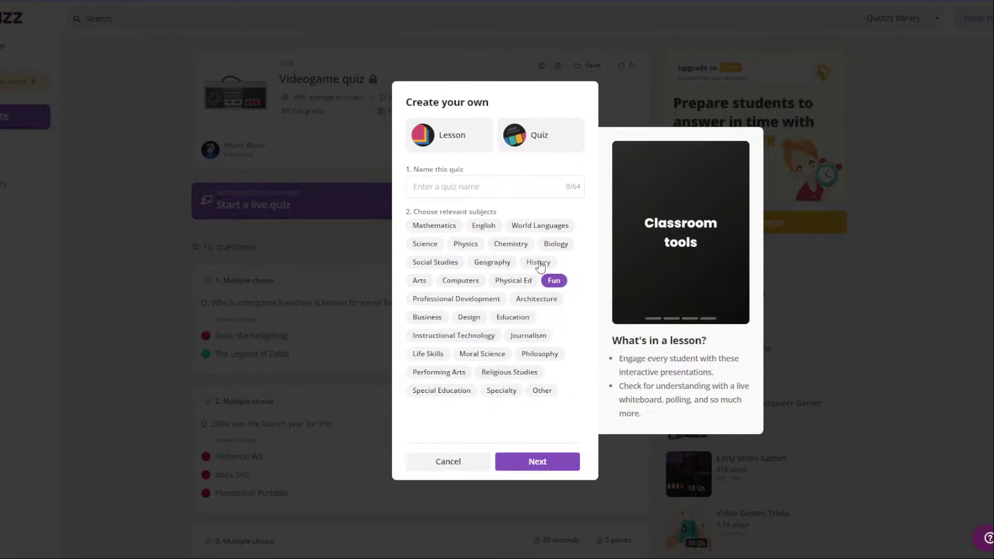
pyautogui.click(537, 262)
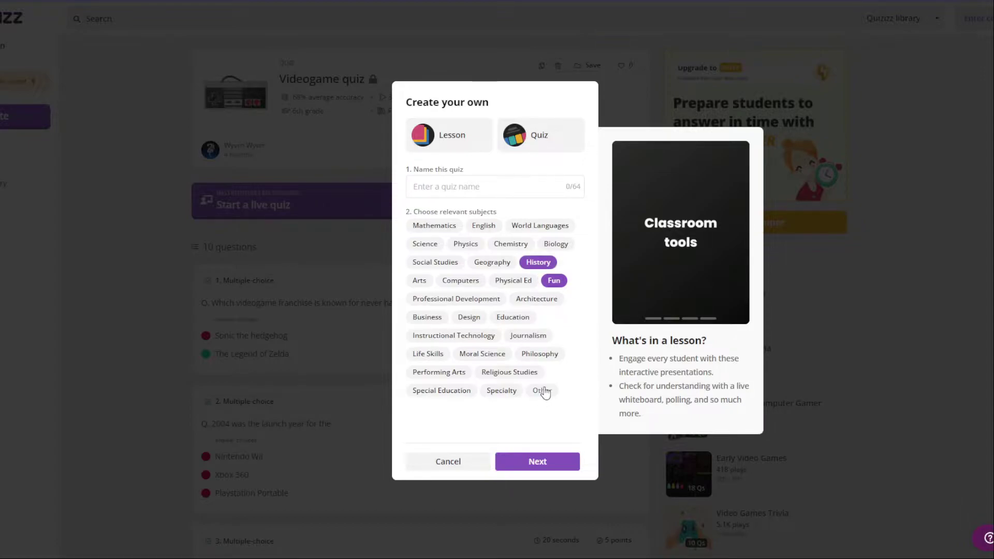
pyautogui.moveTo(537, 262)
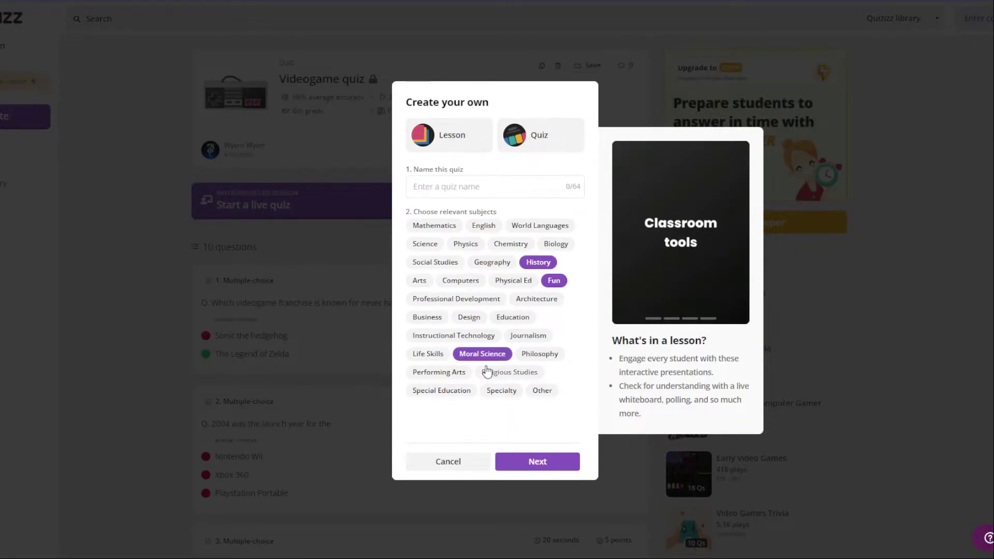
pyautogui.click(460, 281)
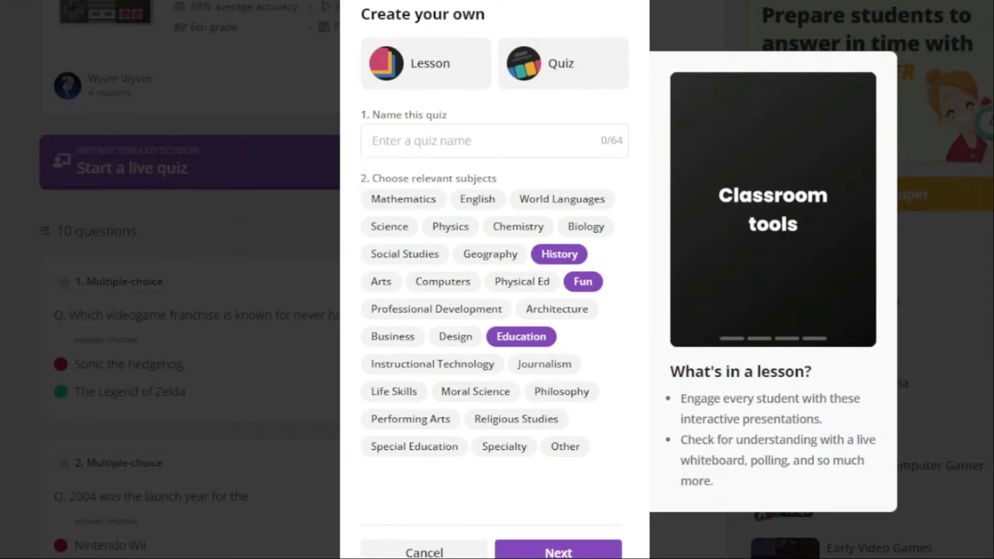
pyautogui.click(557, 551)
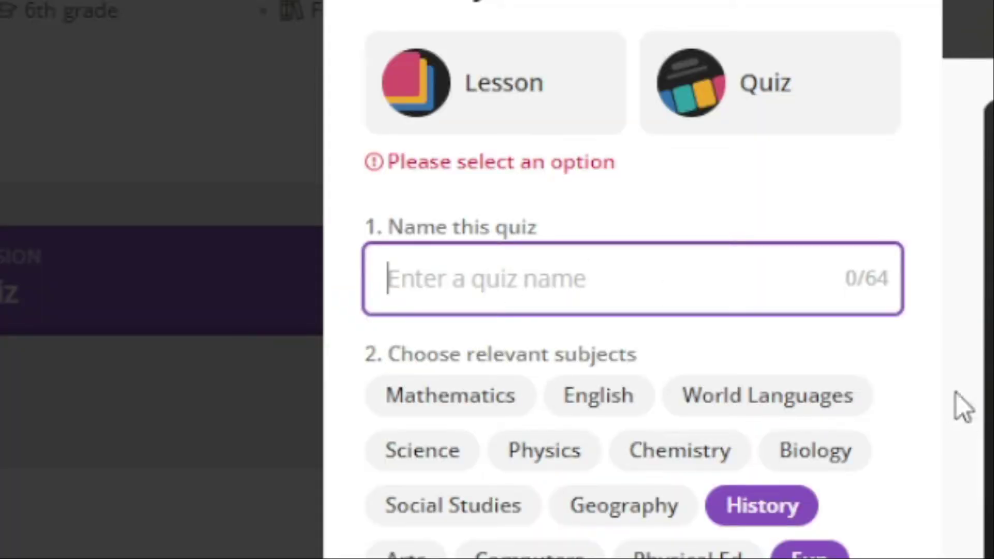
# - Name the quiz 'Very Easy Videogame Quiz' and proceed to create it
pyautogui.write('Very Ea')
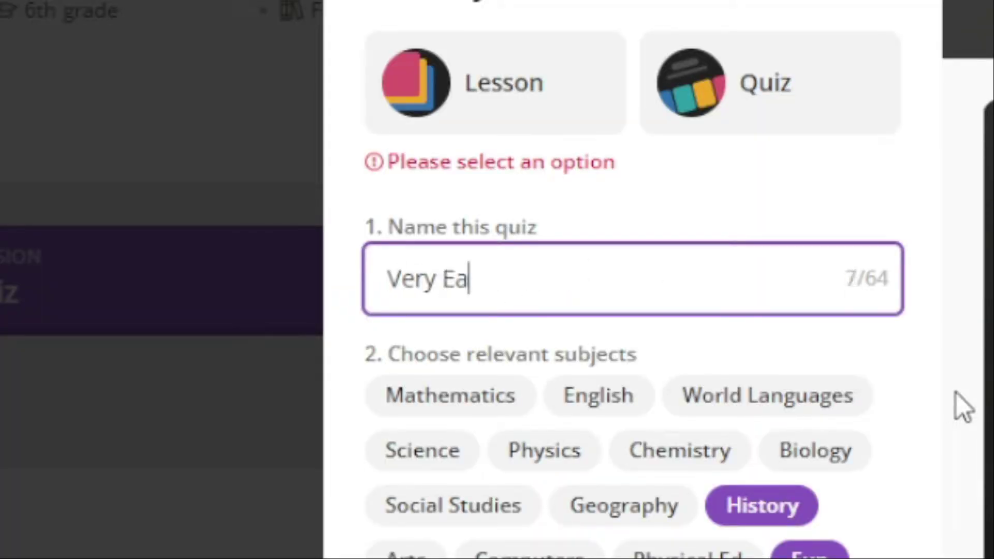
pyautogui.write('sy Videoga')
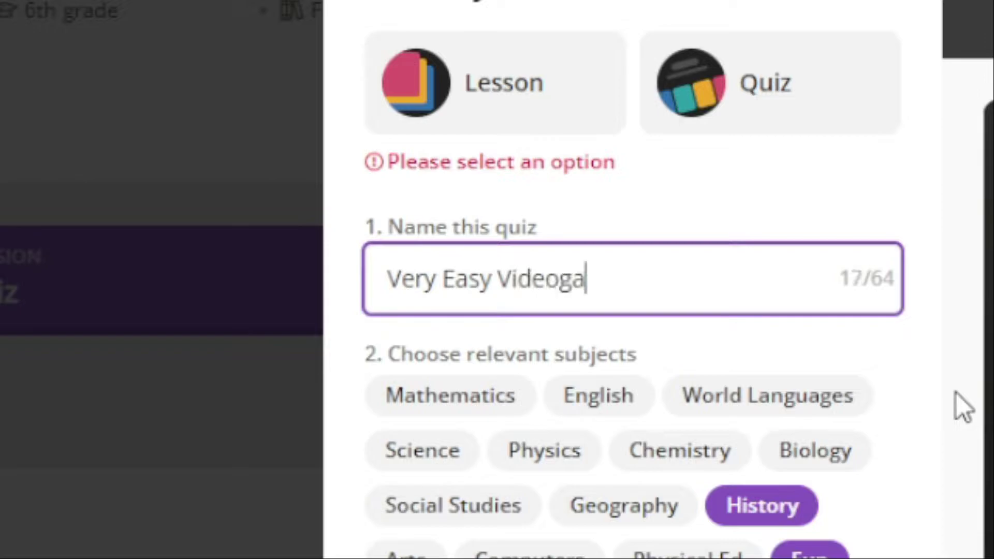
pyautogui.write('me Quiz')
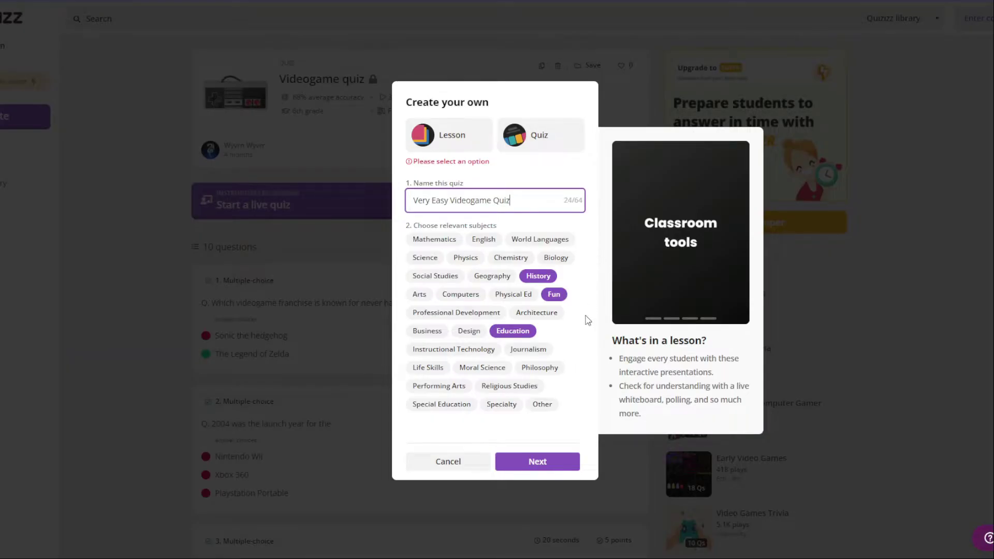
pyautogui.click(536, 461)
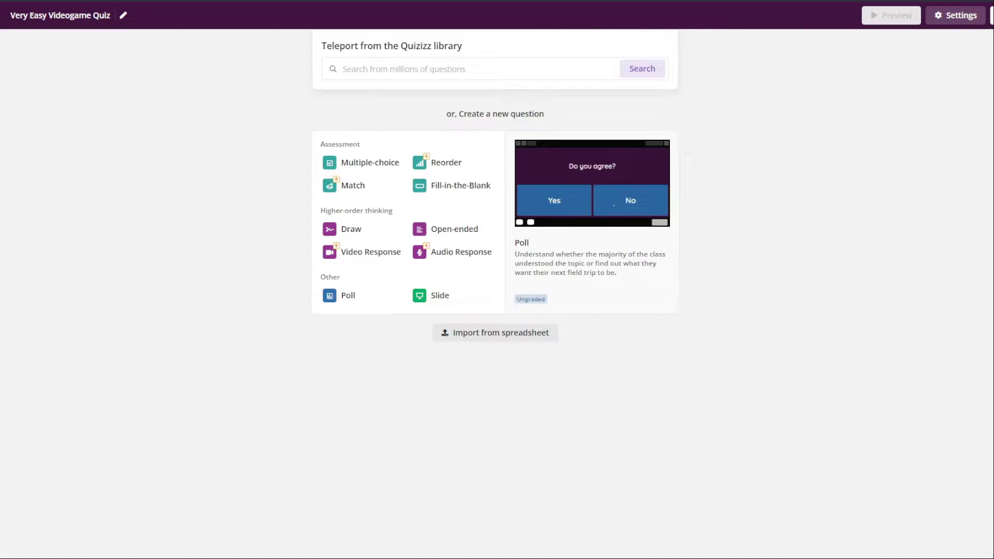
pyautogui.moveTo(352, 185)
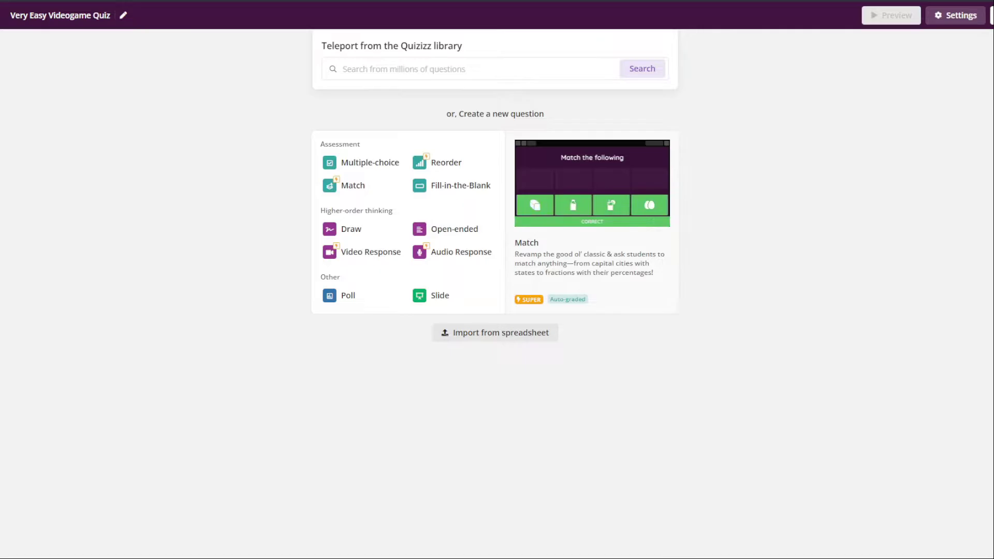
# - Start a new Multiple-choice question under Assessment
pyautogui.click(370, 163)
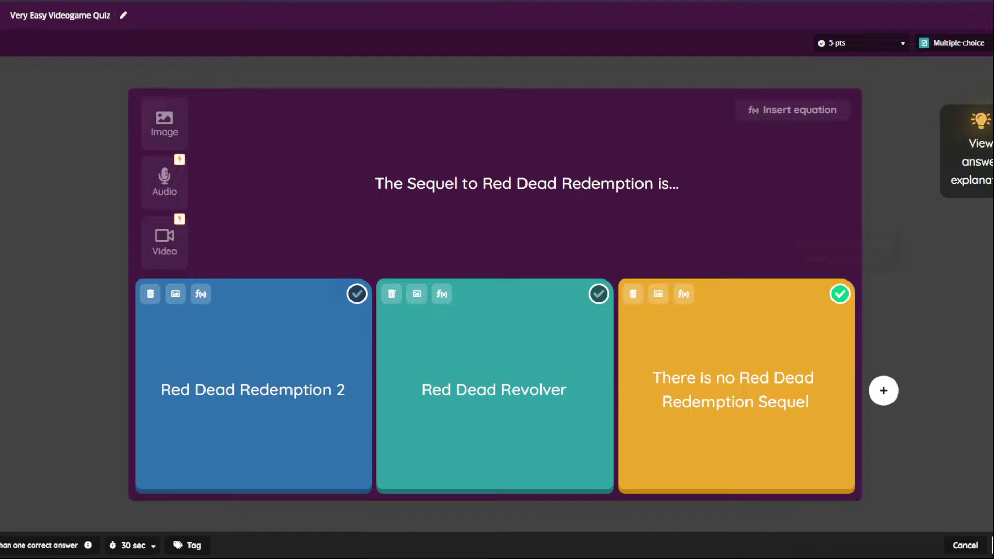
pyautogui.moveTo(977, 152)
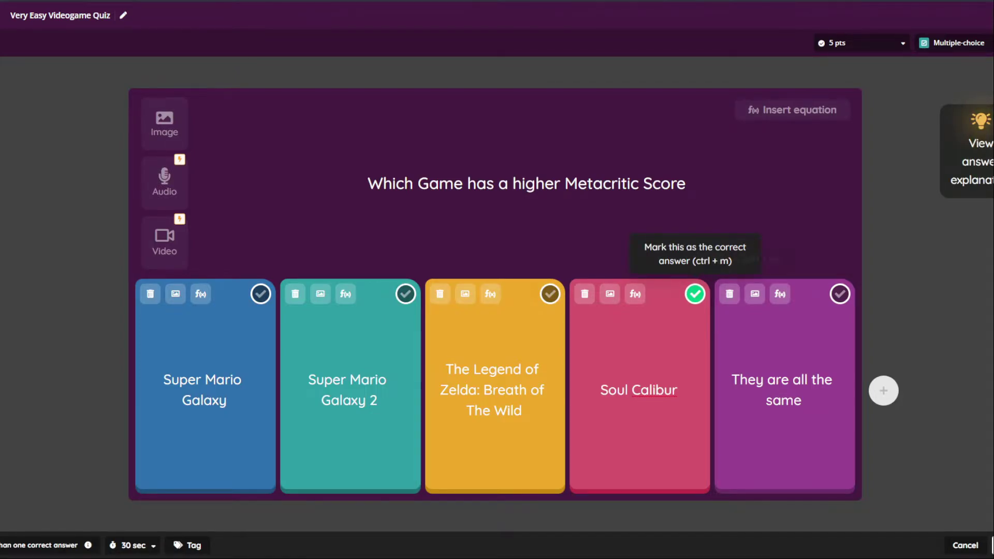
# - Save the Metacritic score question with Soul Calibur as the correct answer
pyautogui.click(976, 152)
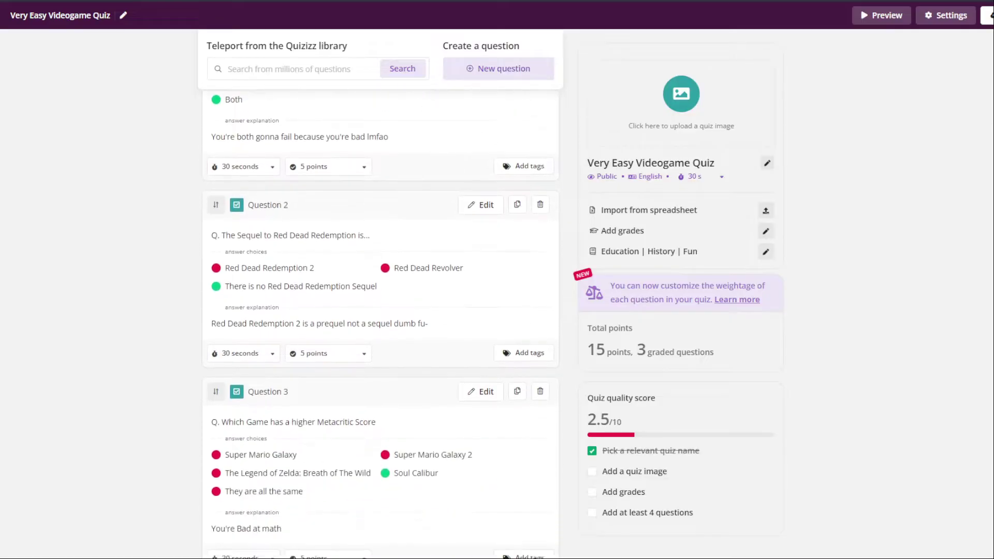
pyautogui.scroll(3)
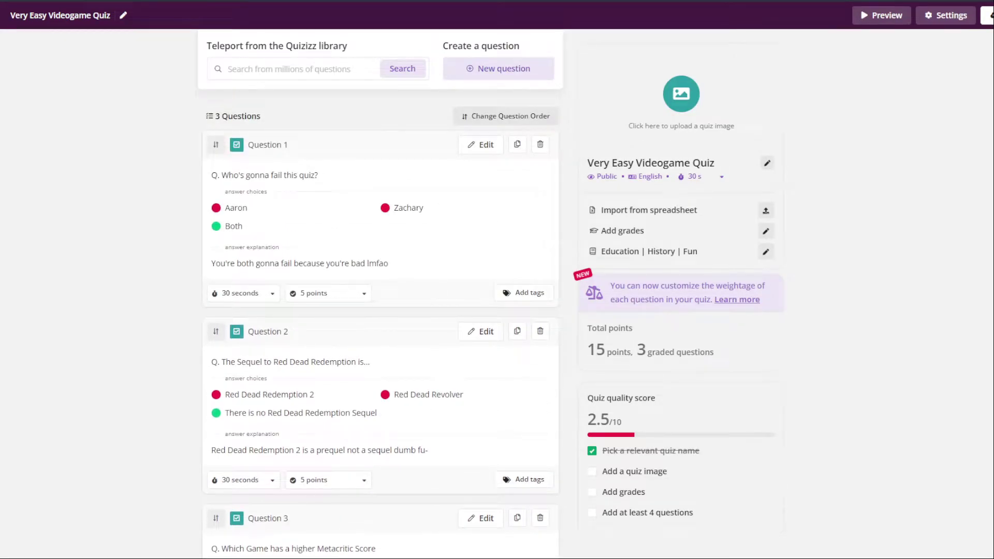
pyautogui.scroll(-3)
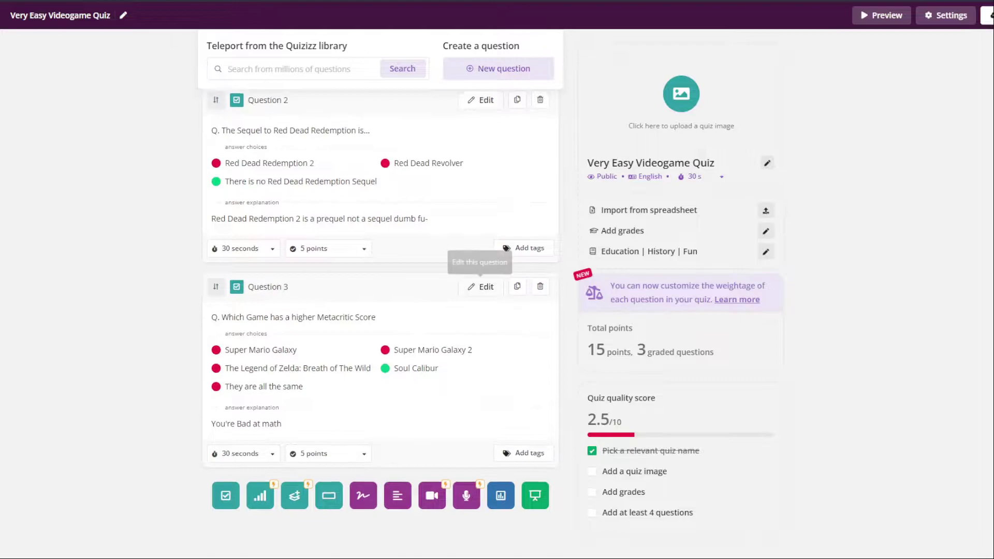
pyautogui.scroll(3)
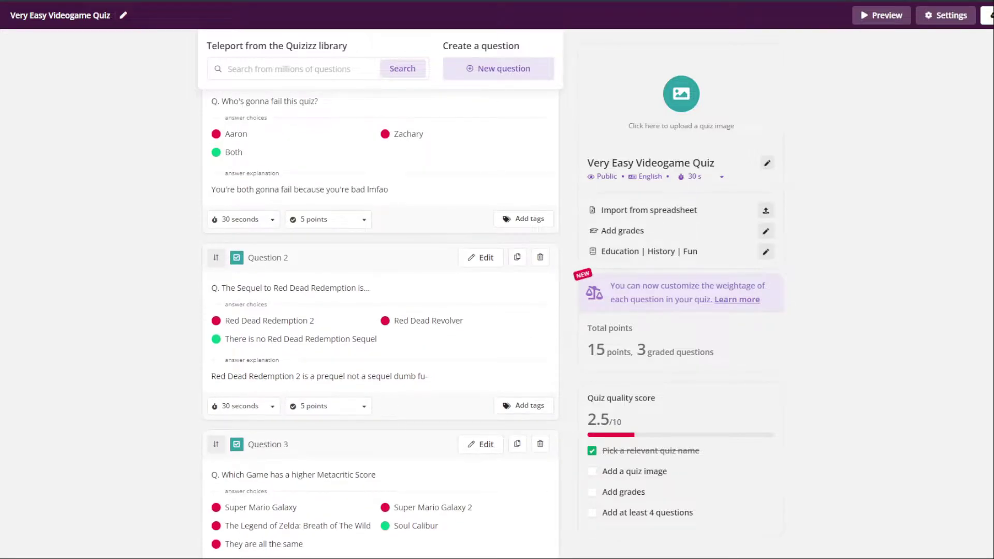
pyautogui.scroll(-3)
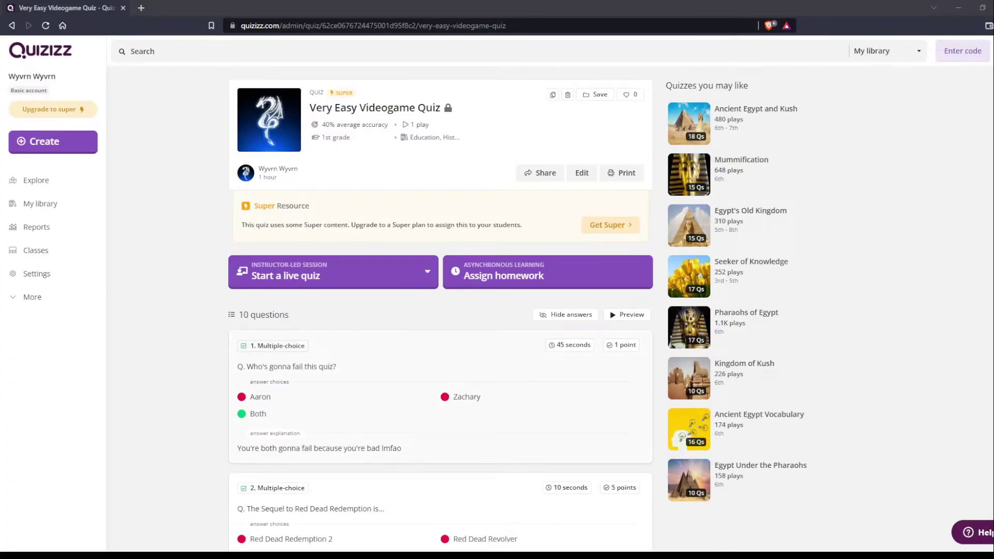
pyautogui.scroll(-3)
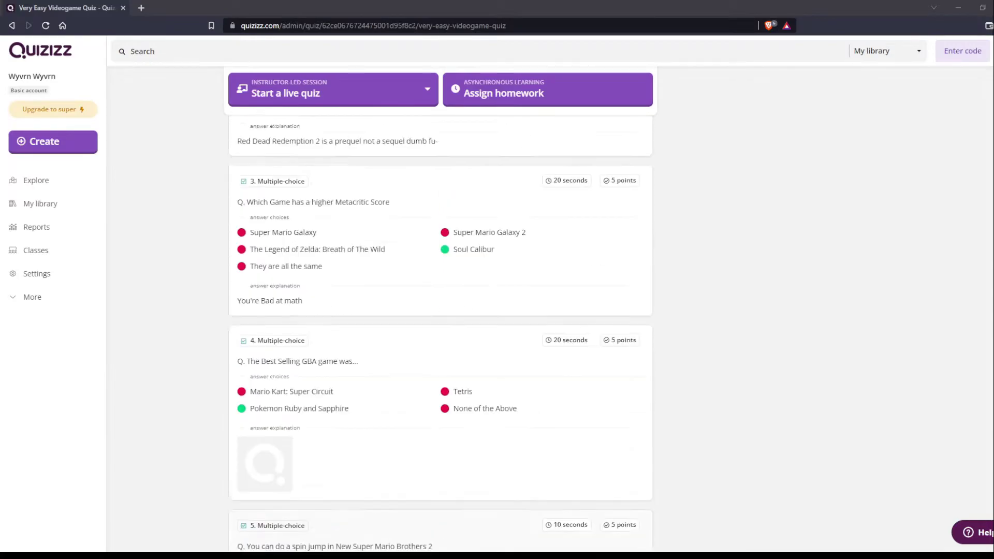
pyautogui.scroll(3)
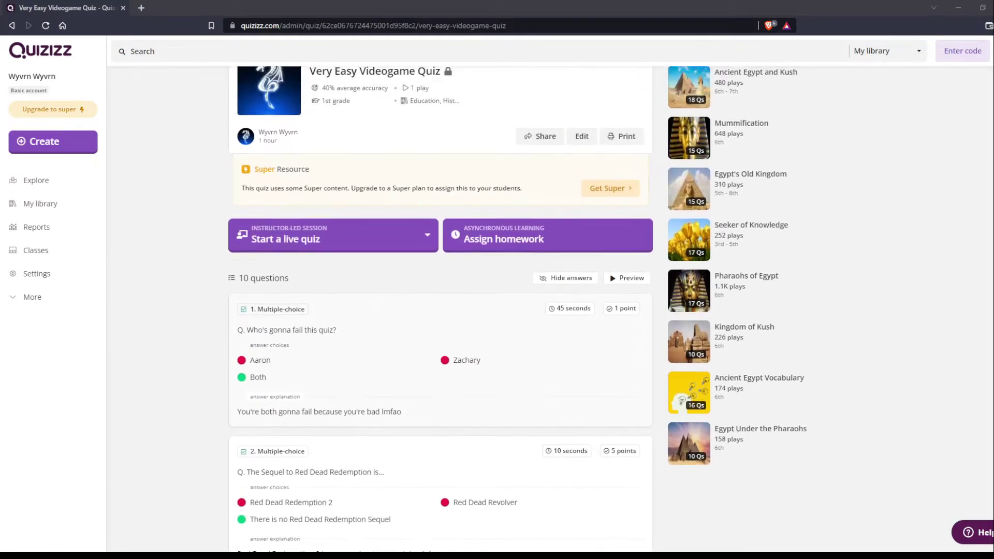
pyautogui.scroll(-3)
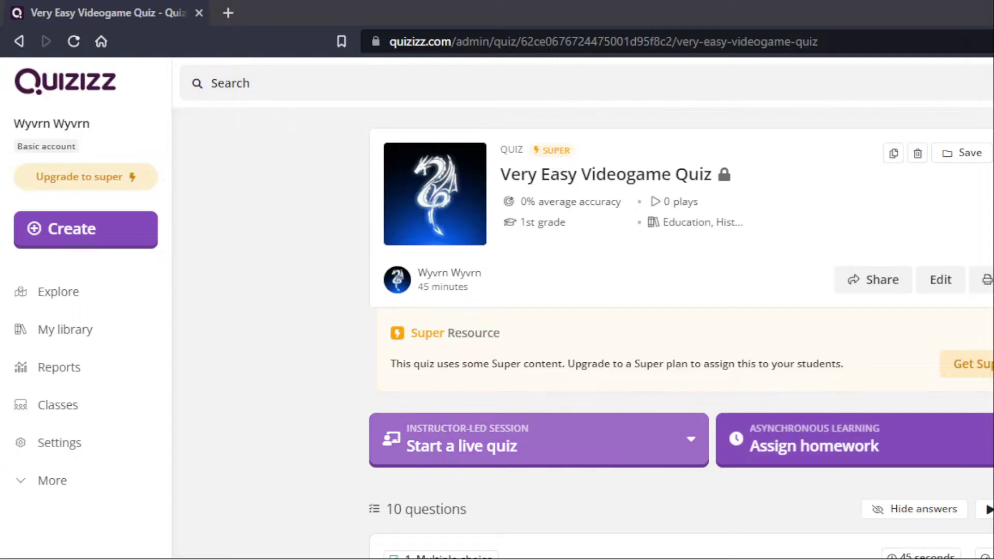
# - Host the quiz as a live game in Classic mode, reaching the join-code lobby
pyautogui.click(691, 439)
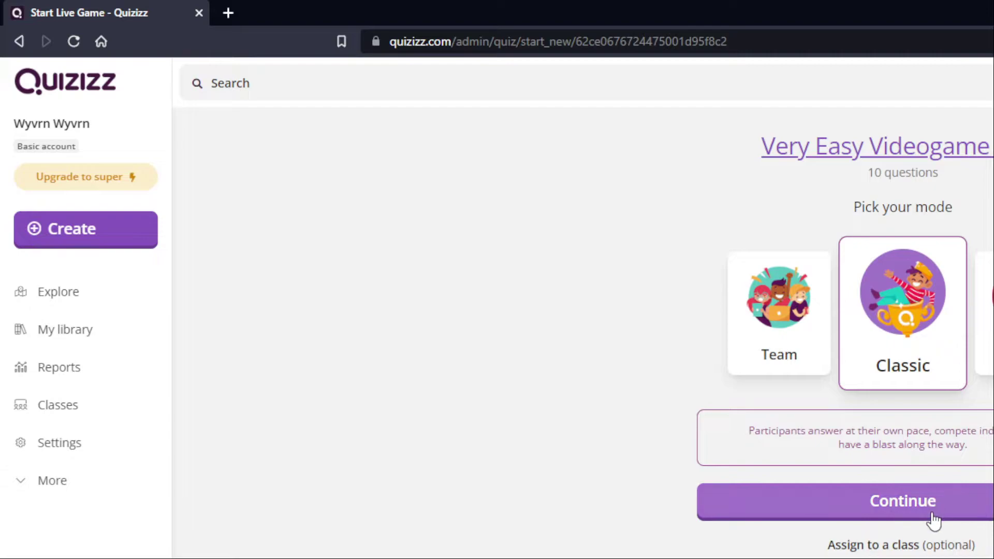
pyautogui.click(902, 501)
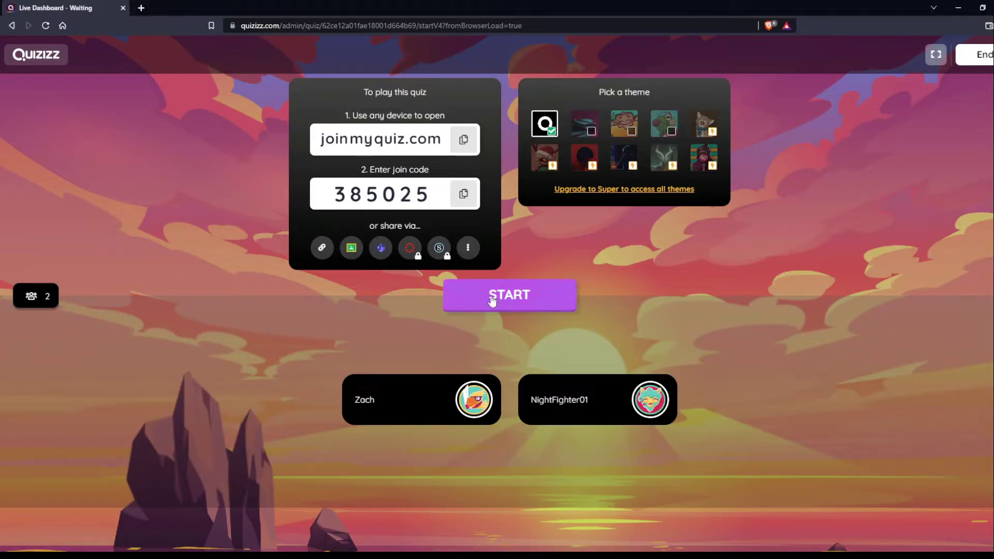
# - Start the live game for the two joined players
pyautogui.click(509, 295)
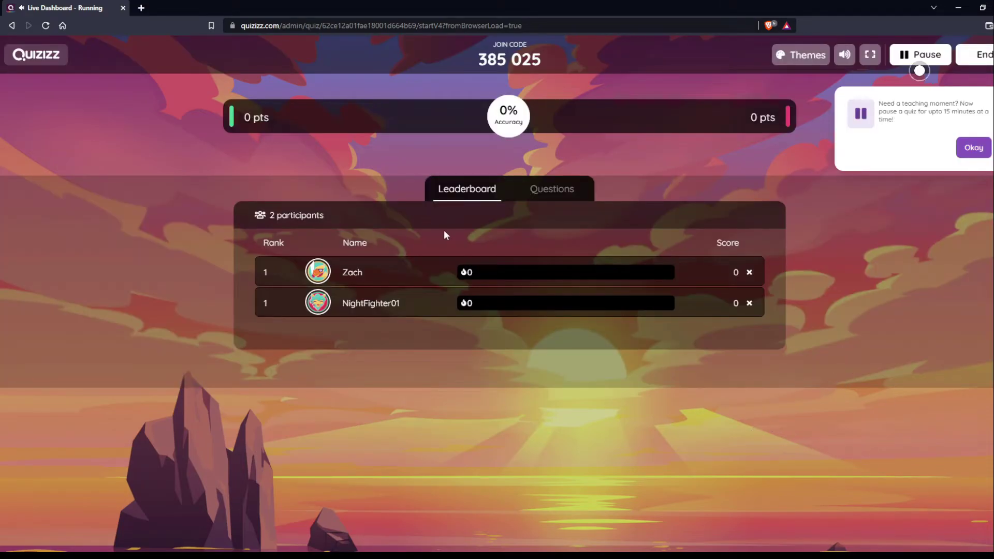
pyautogui.moveTo(887, 66)
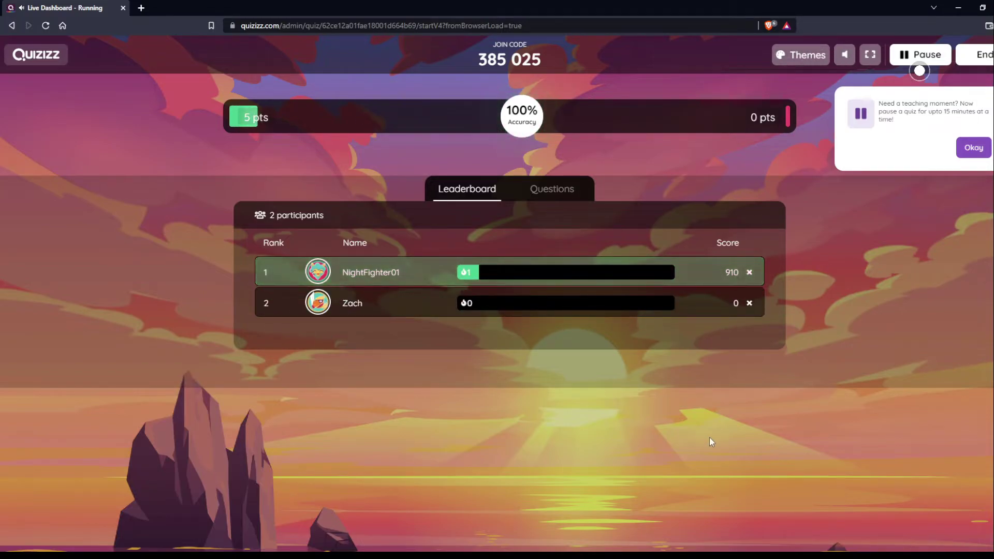
pyautogui.click(550, 188)
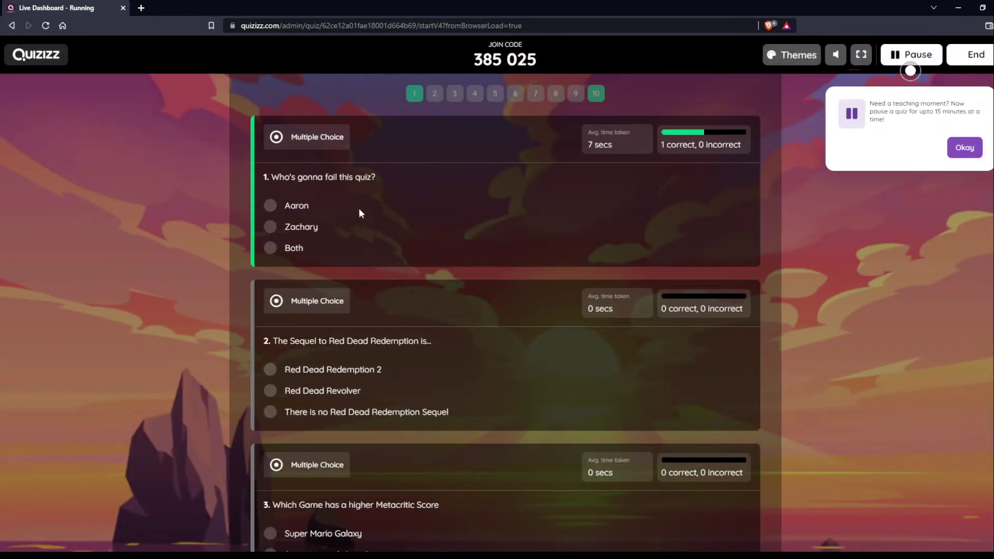
pyautogui.scroll(-3)
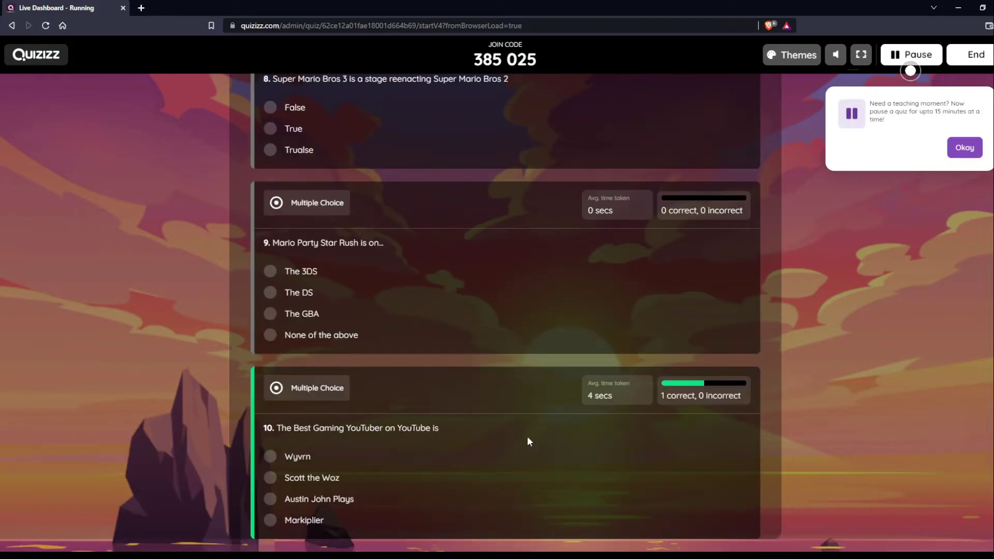
pyautogui.scroll(3)
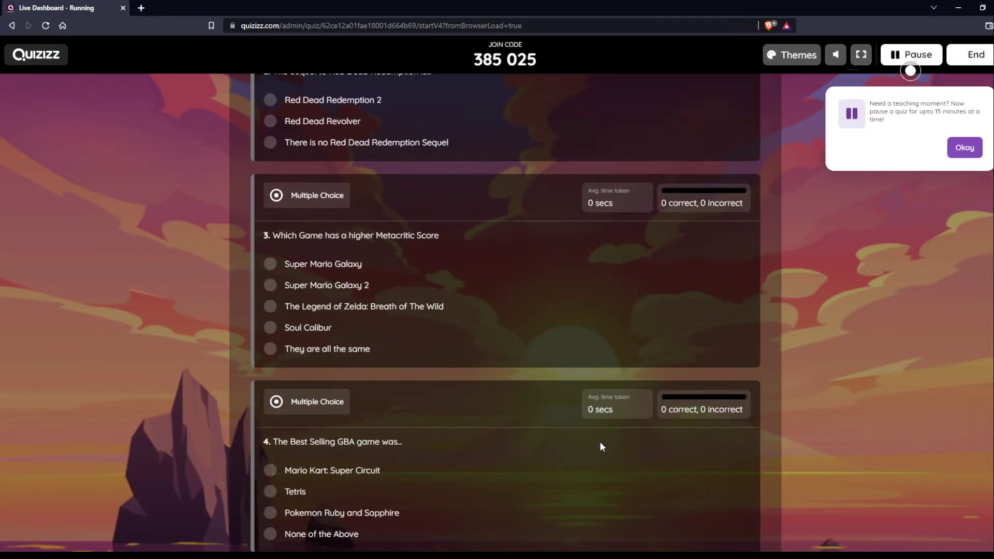
pyautogui.scroll(3)
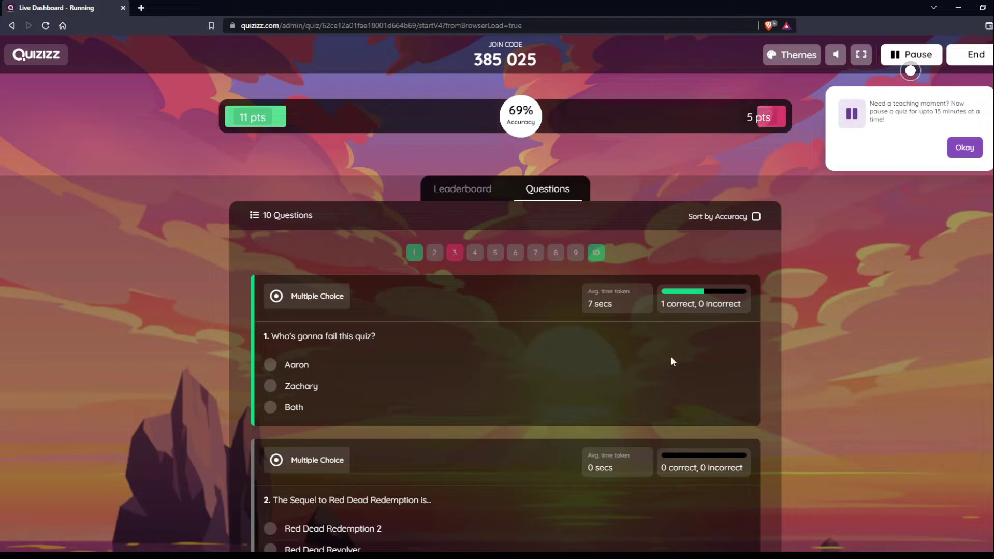
pyautogui.moveTo(597, 362)
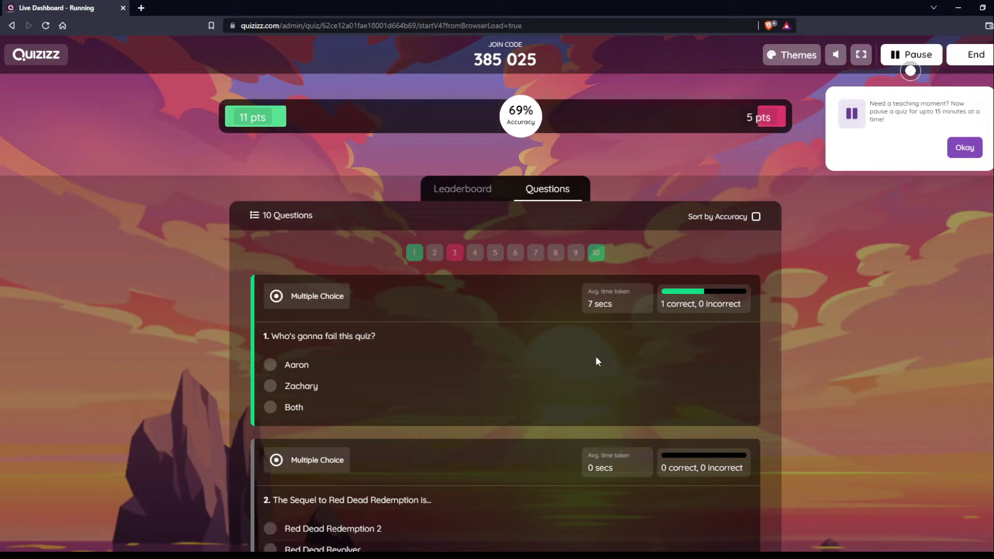
pyautogui.moveTo(590, 345)
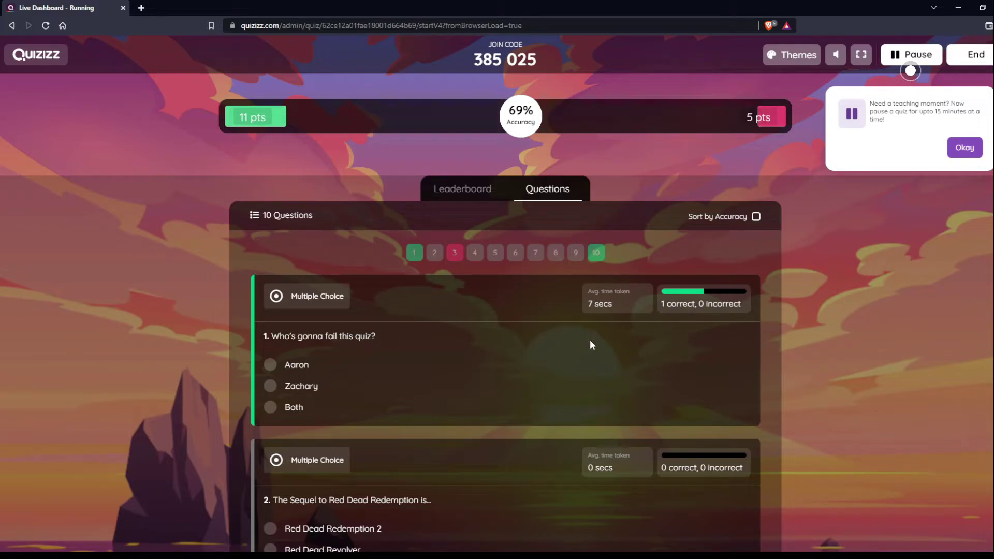
pyautogui.moveTo(550, 330)
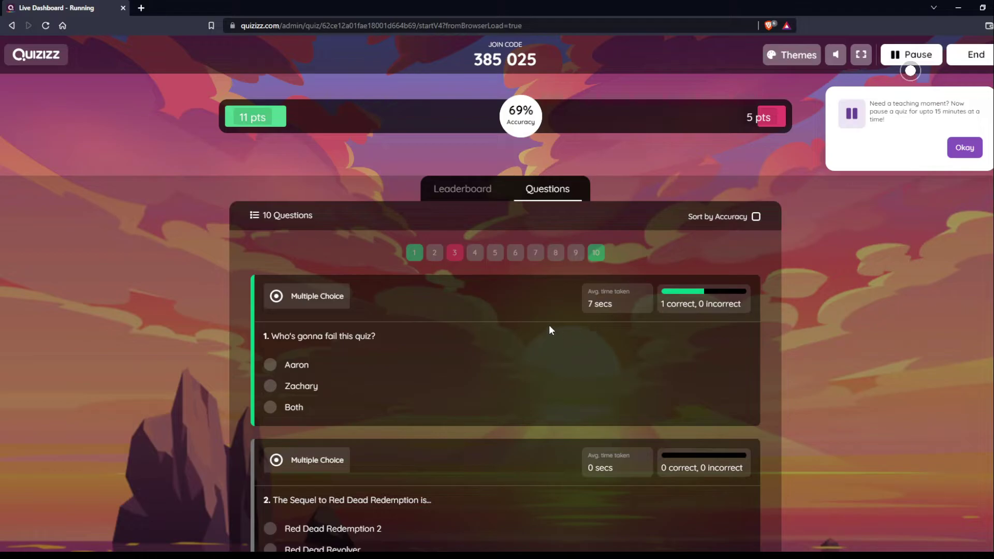
pyautogui.scroll(-3)
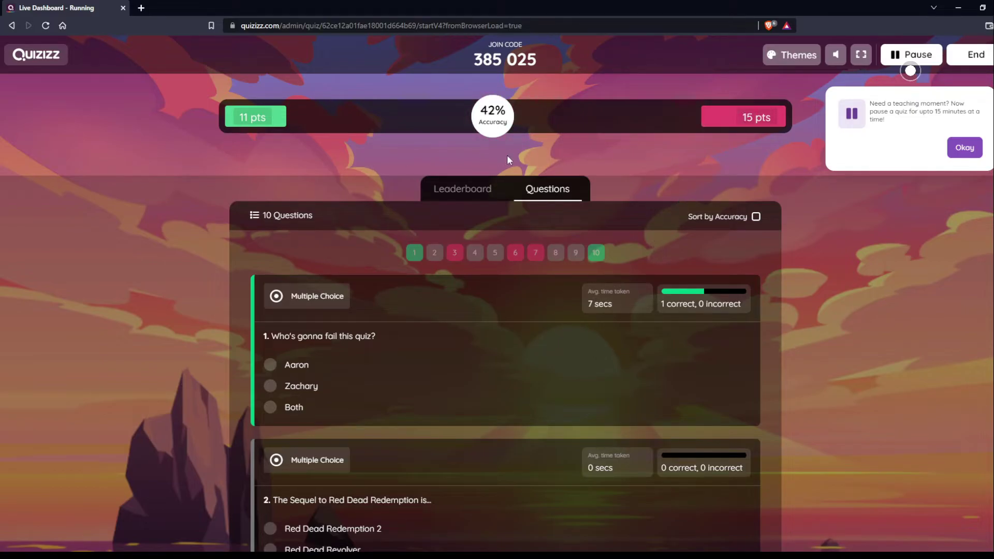
pyautogui.moveTo(493, 140)
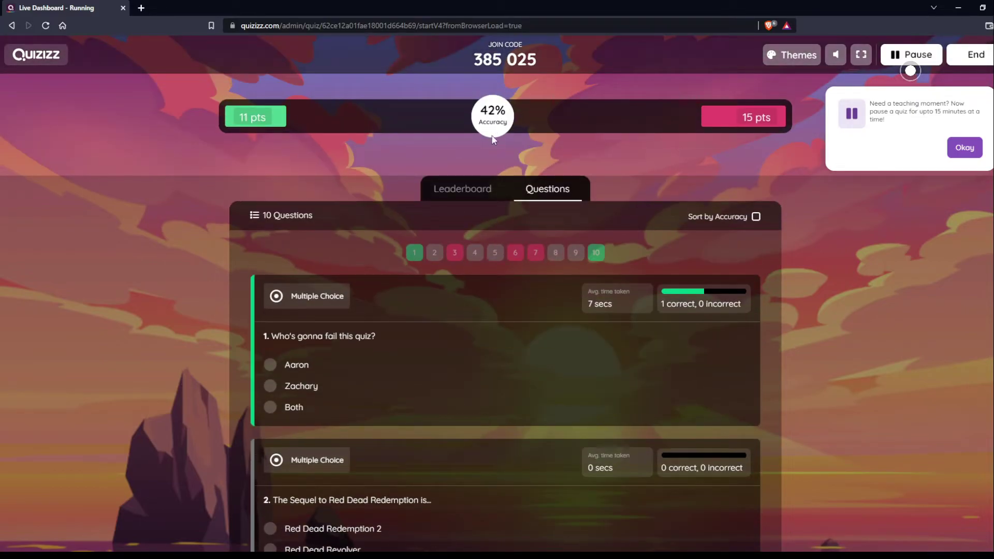
pyautogui.scroll(-3)
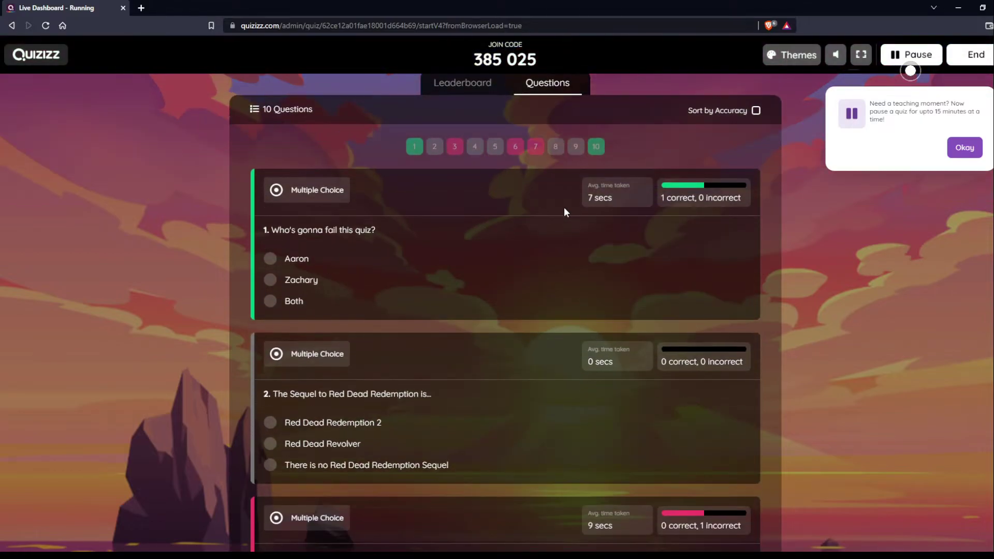
pyautogui.scroll(-3)
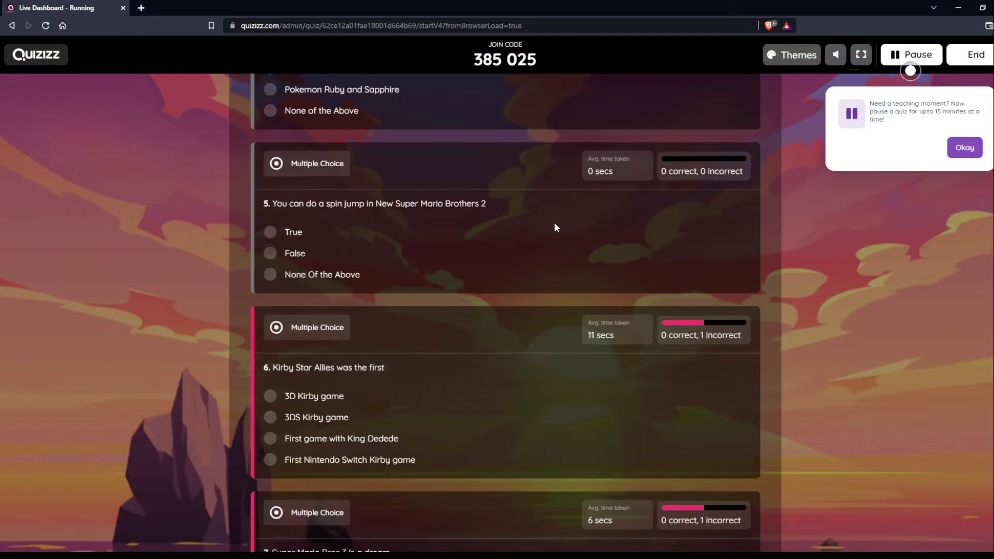
pyautogui.scroll(-3)
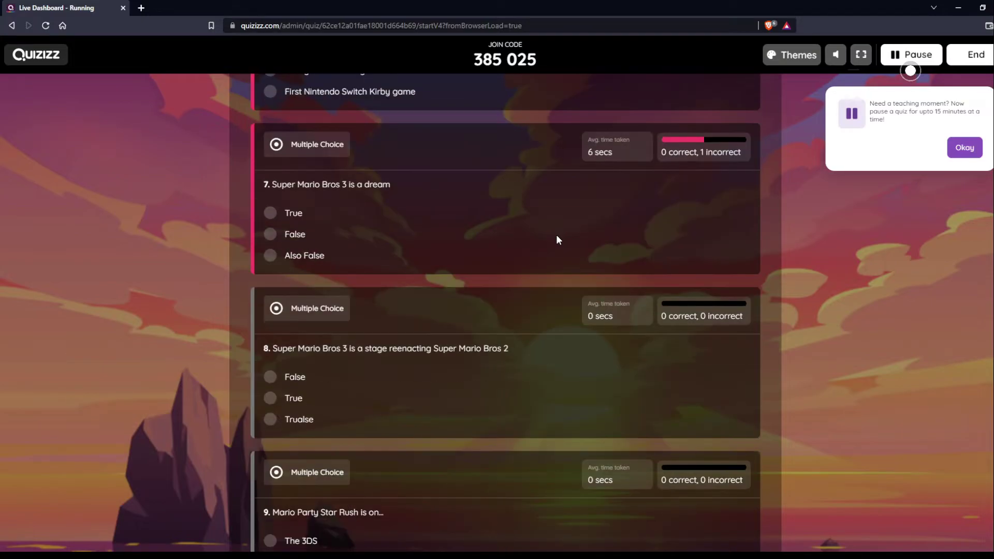
pyautogui.scroll(3)
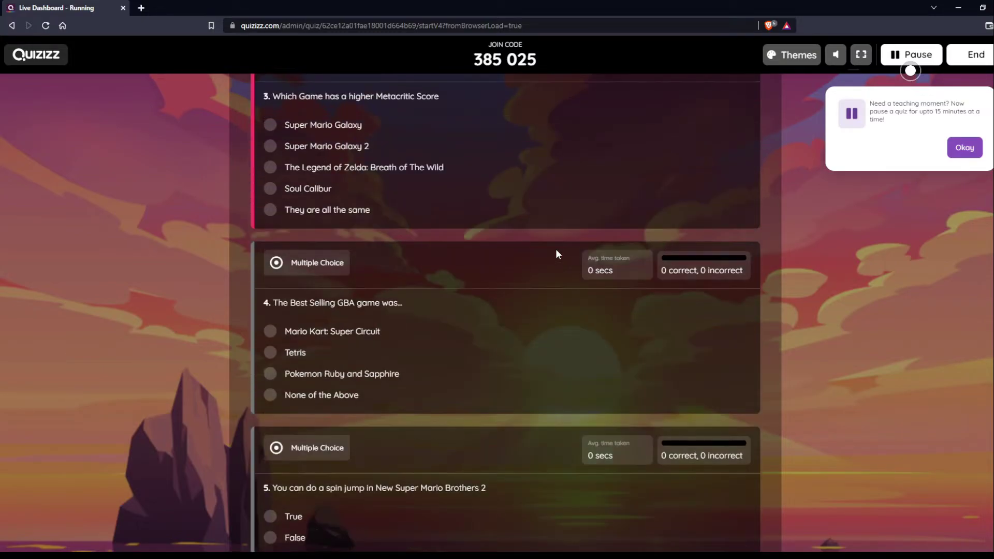
pyautogui.scroll(3)
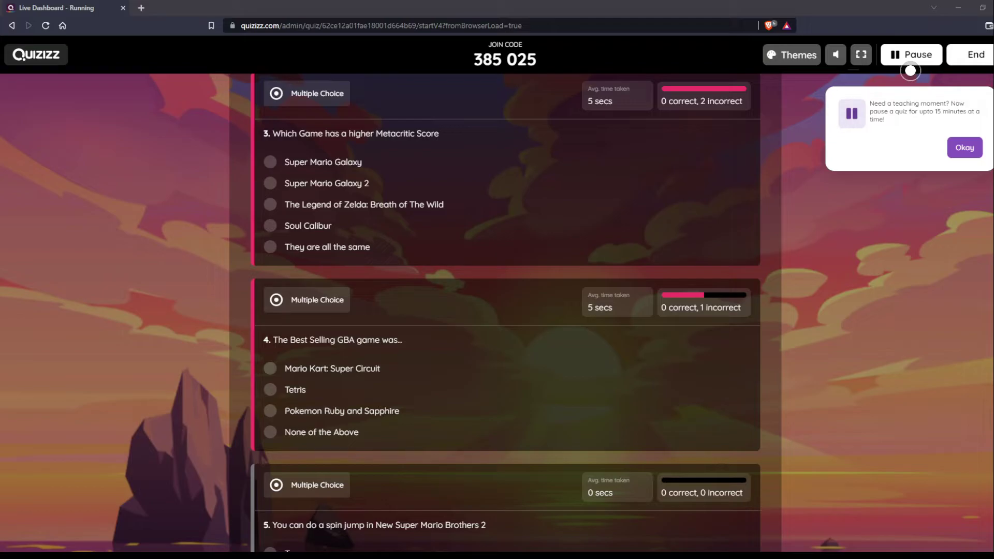
pyautogui.scroll(3)
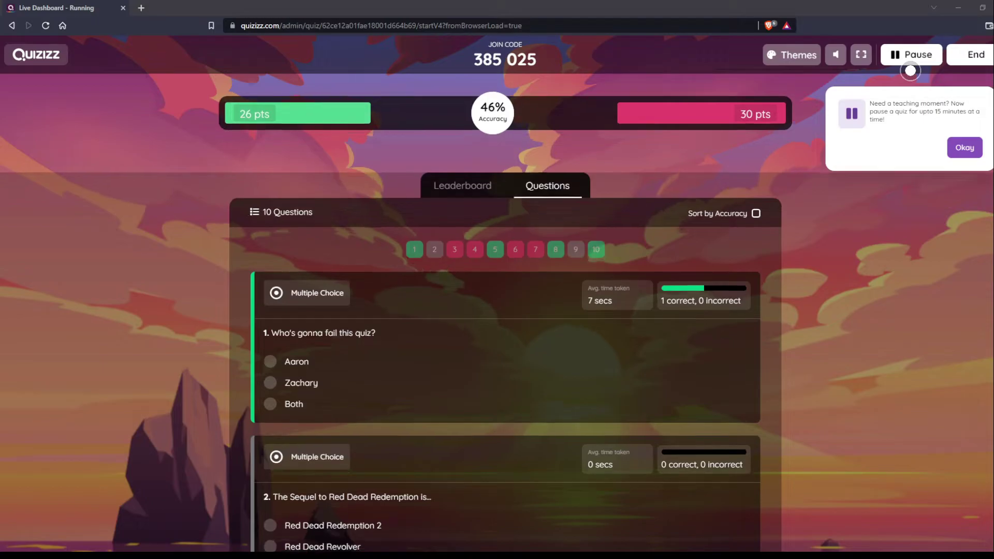
pyautogui.scroll(-3)
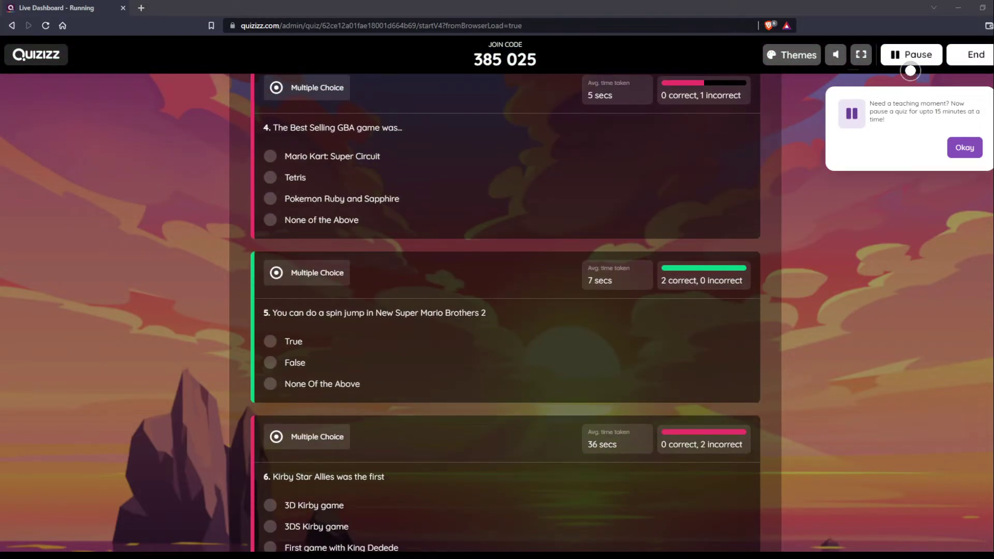
pyautogui.scroll(3)
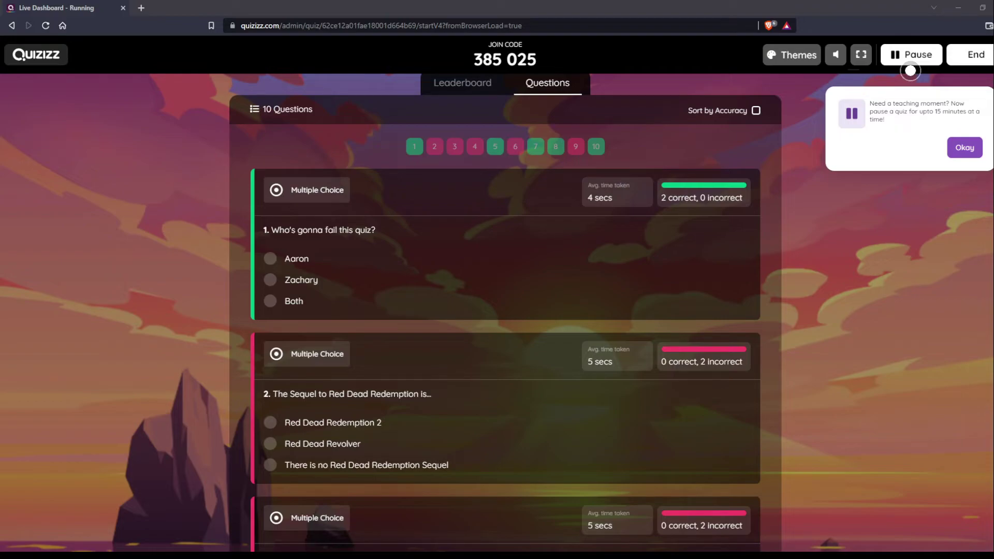
pyautogui.scroll(-3)
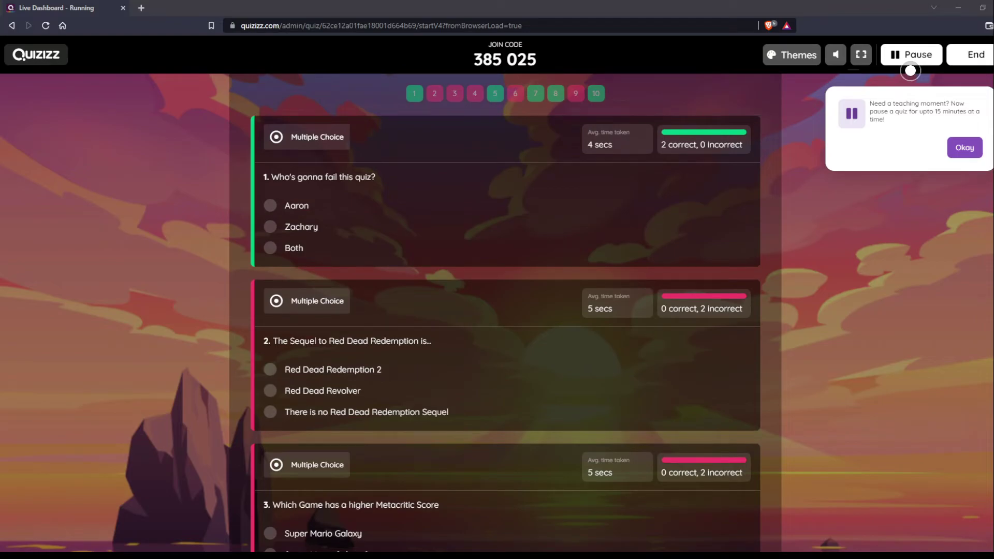
pyautogui.scroll(-3)
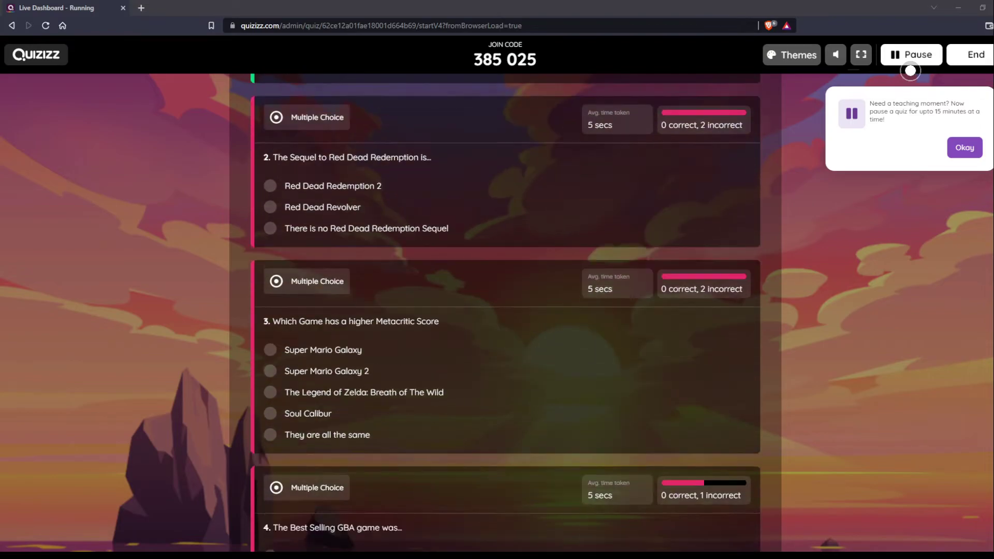
pyautogui.scroll(-3)
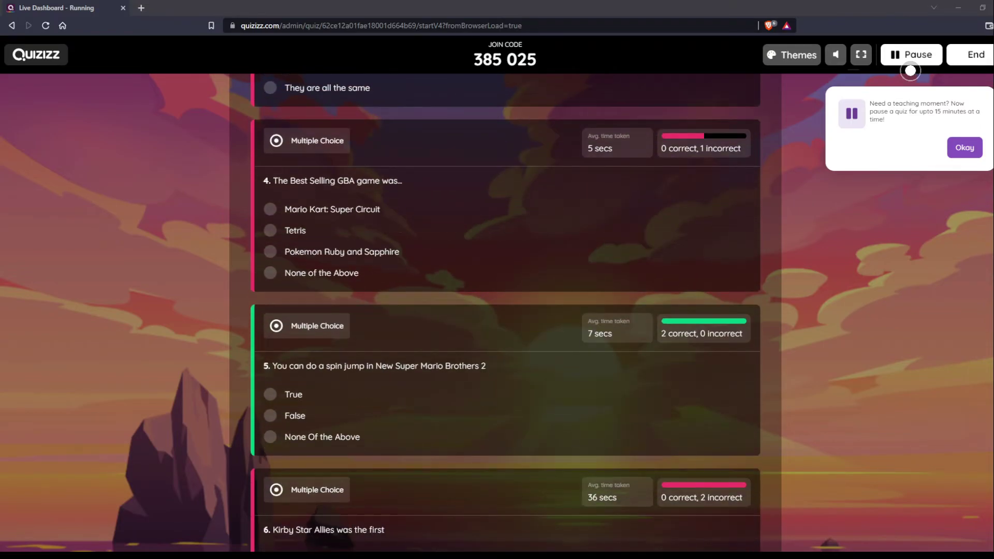
pyautogui.scroll(-3)
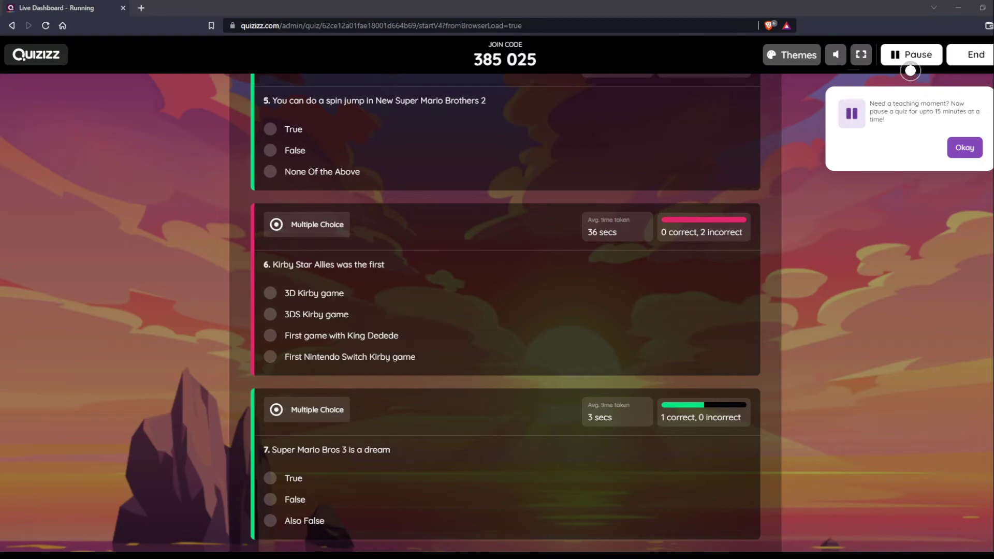
pyautogui.scroll(3)
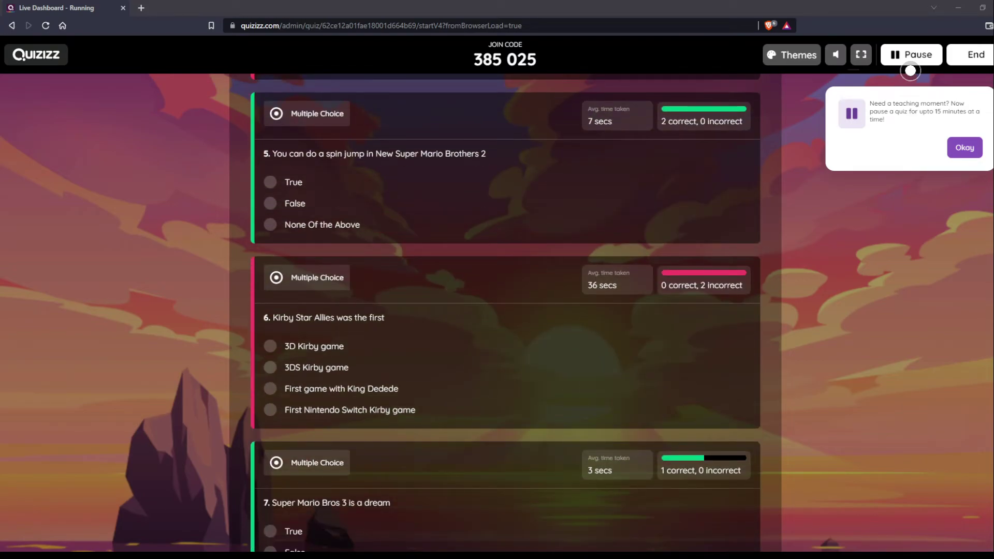
pyautogui.scroll(-3)
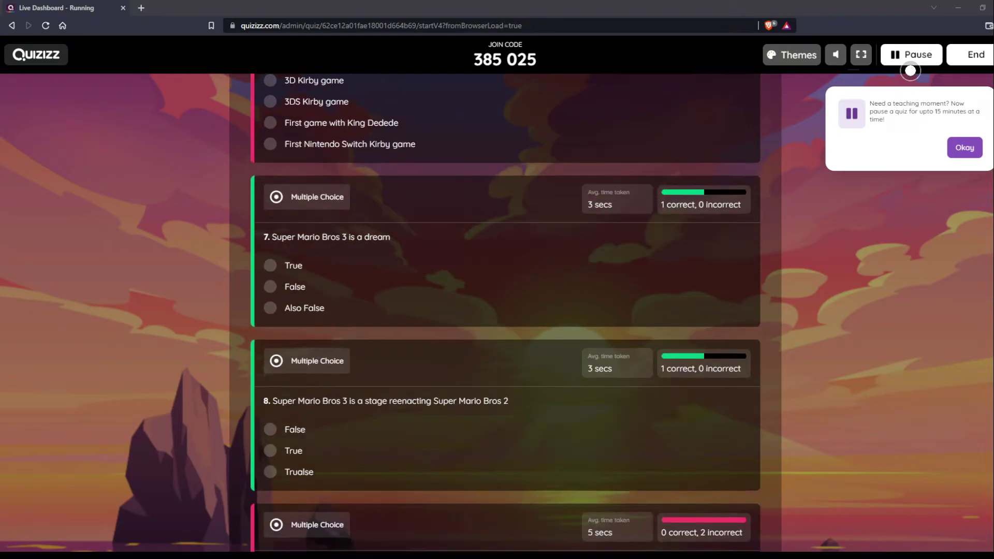
pyautogui.scroll(-3)
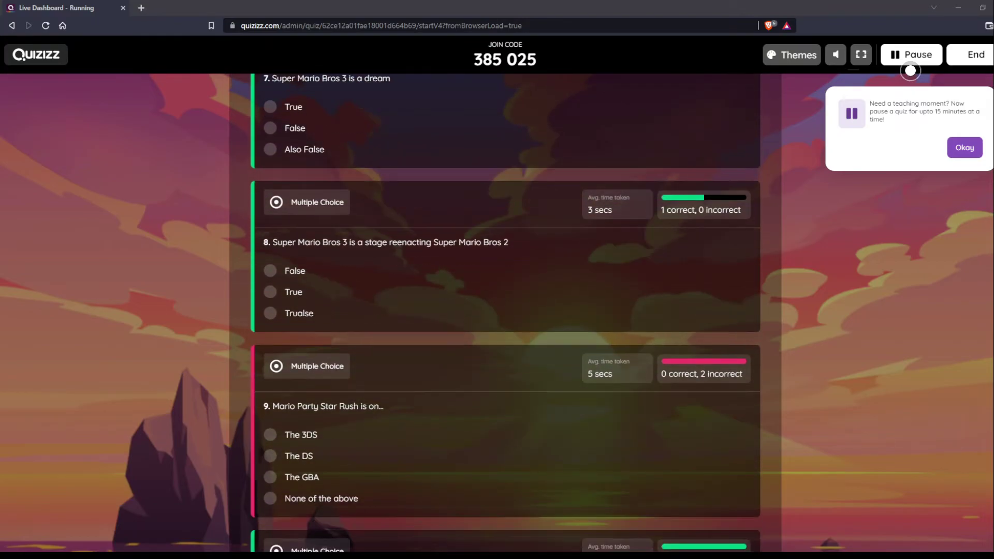
pyautogui.scroll(3)
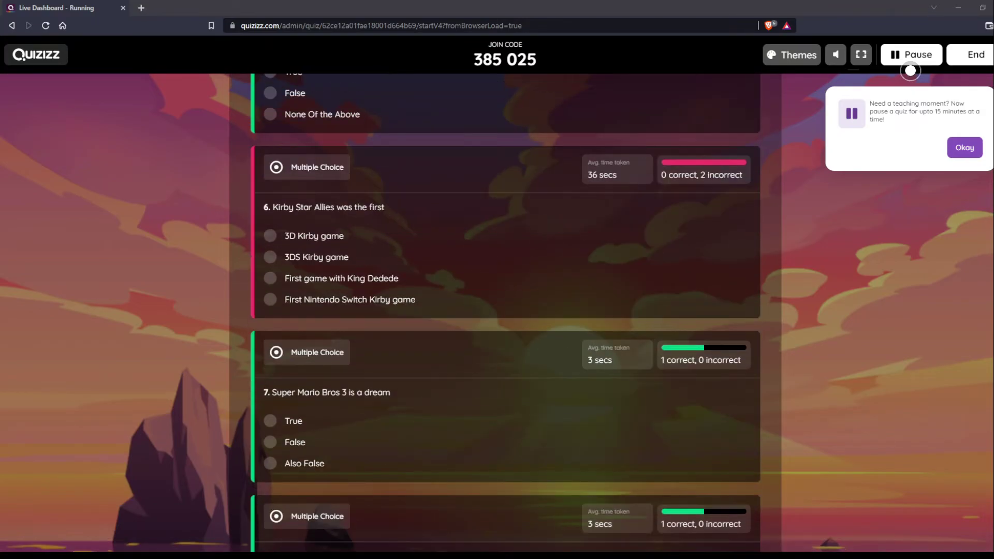
pyautogui.scroll(3)
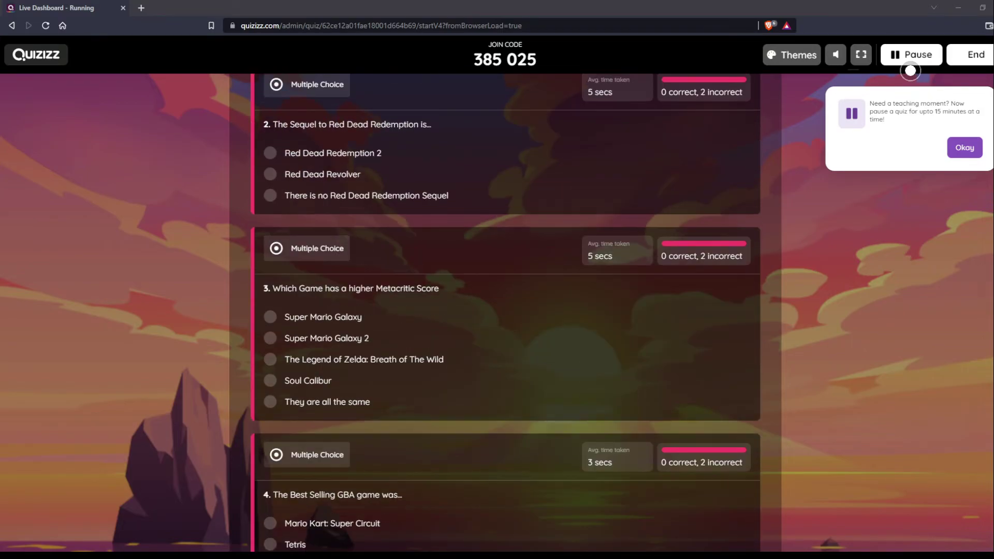
pyautogui.scroll(3)
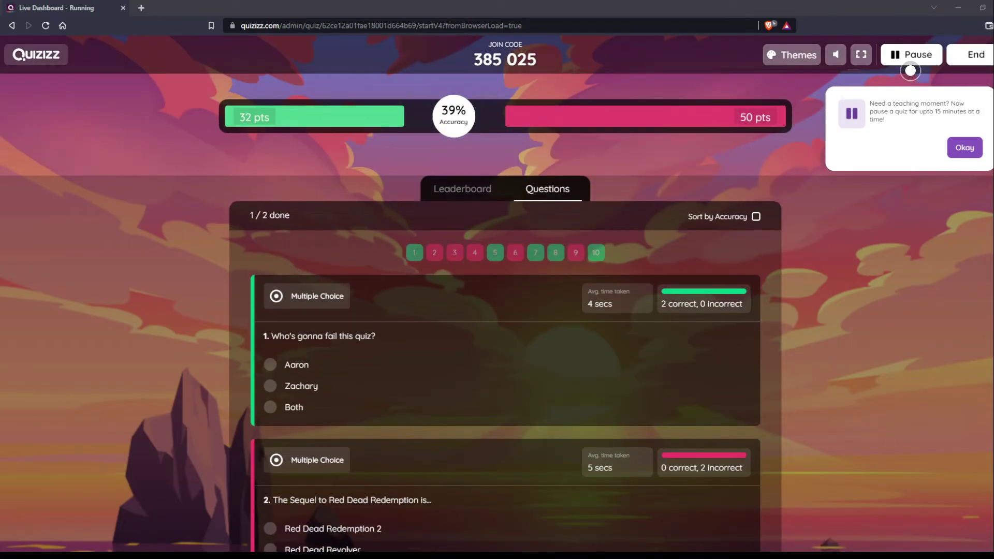
pyautogui.scroll(-3)
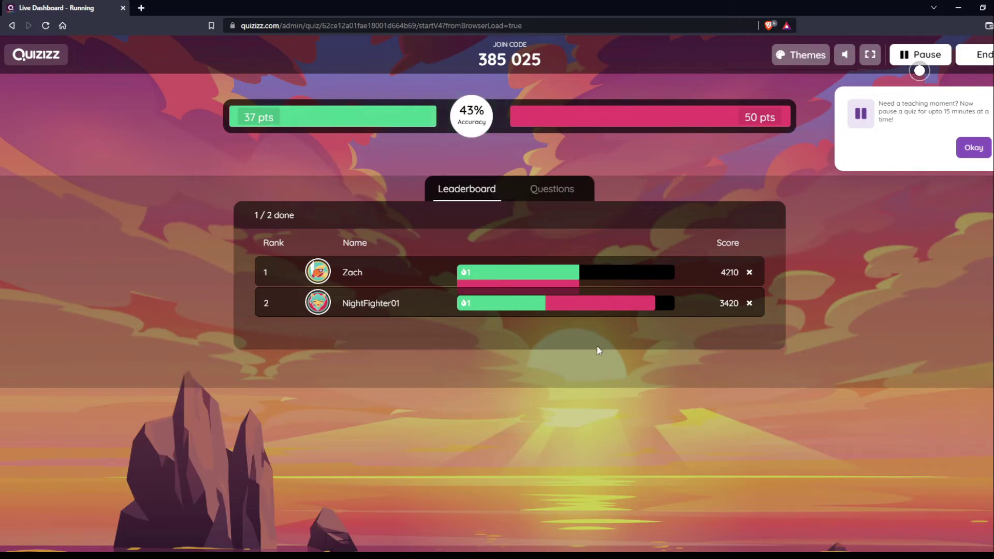
pyautogui.moveTo(602, 299)
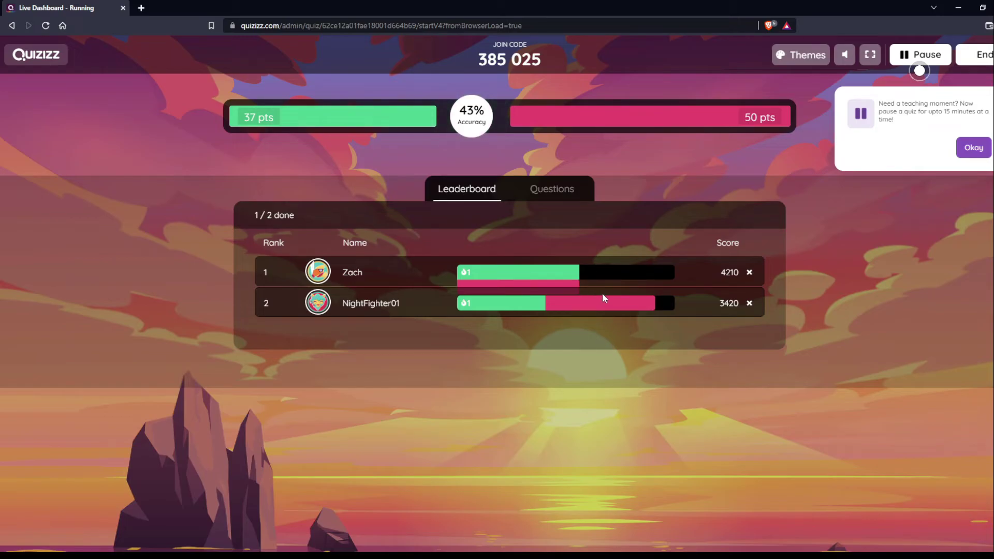
pyautogui.moveTo(745, 300)
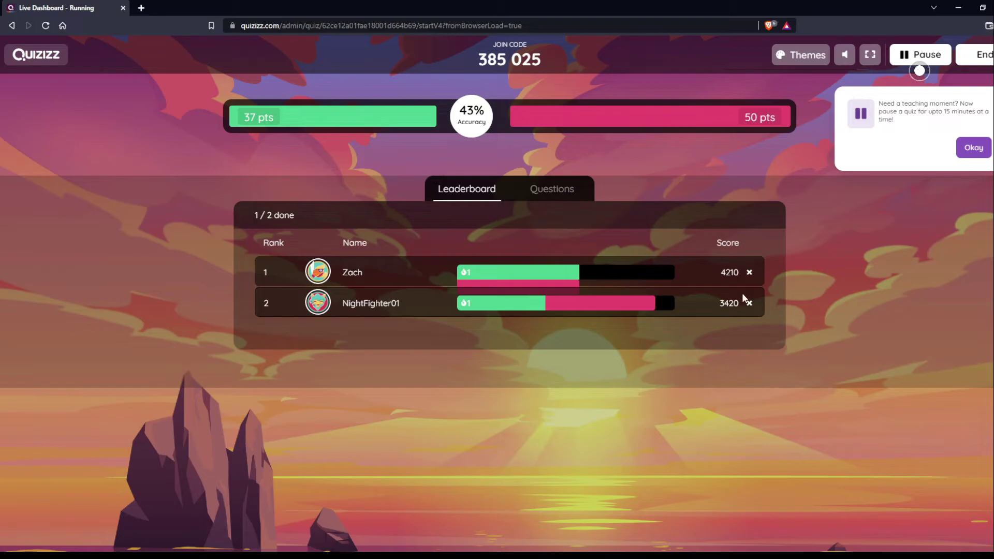
pyautogui.moveTo(559, 336)
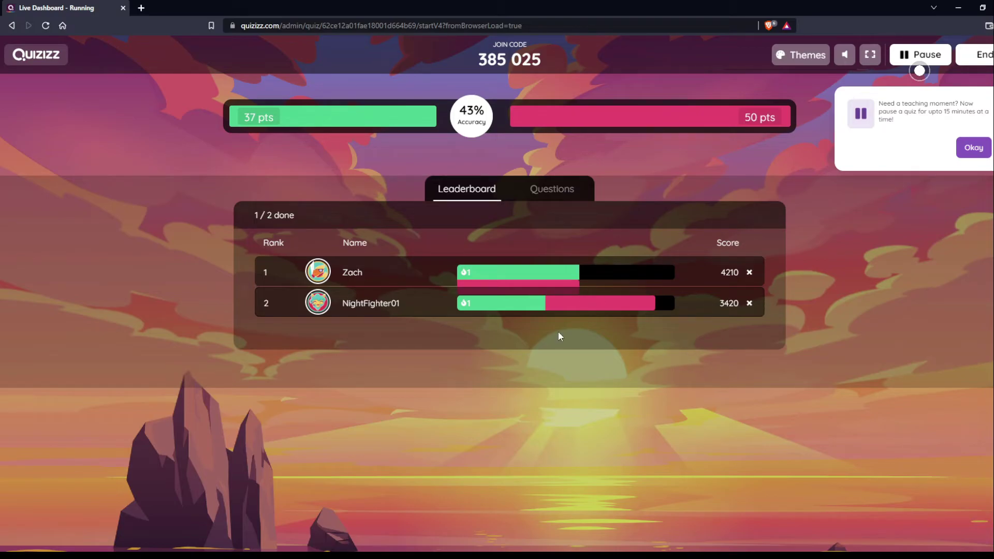
pyautogui.moveTo(555, 365)
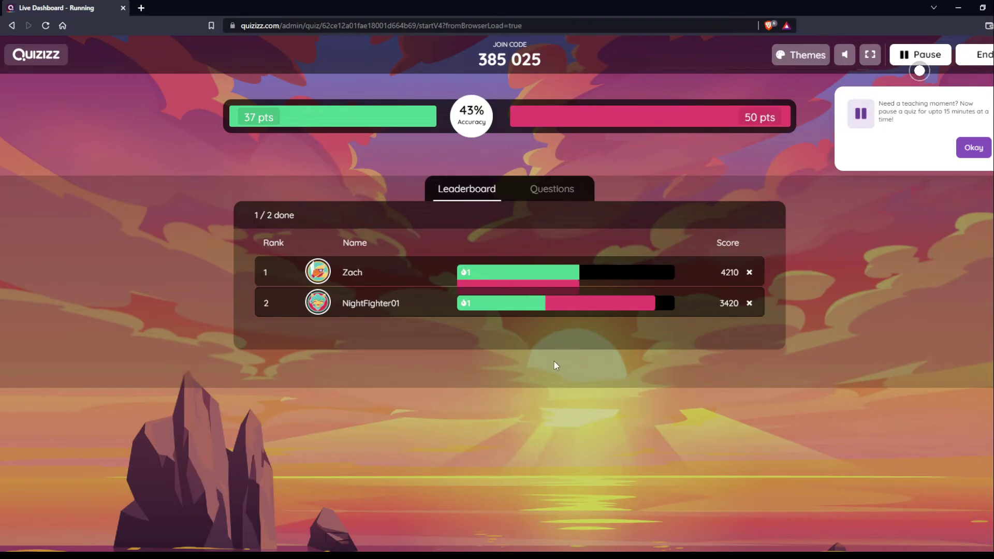
pyautogui.moveTo(557, 359)
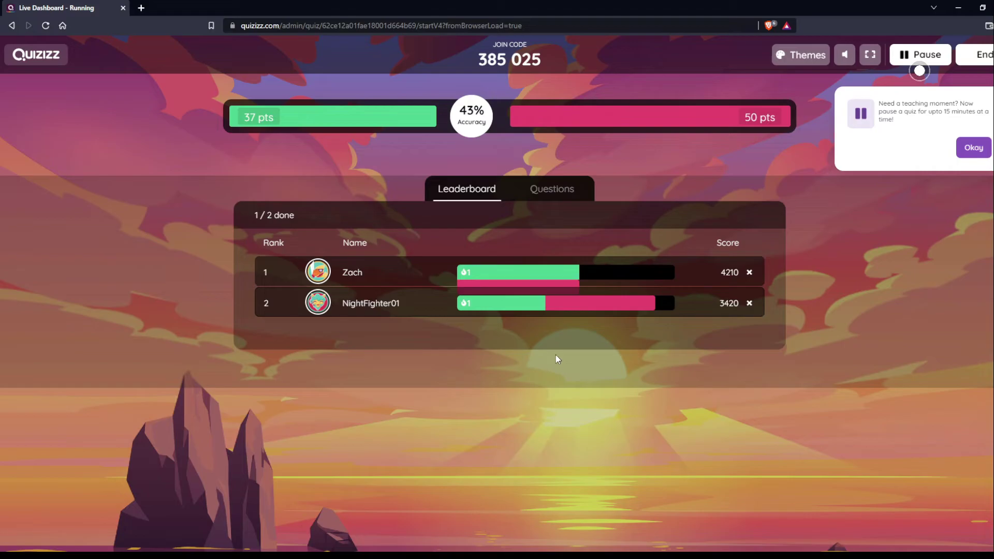